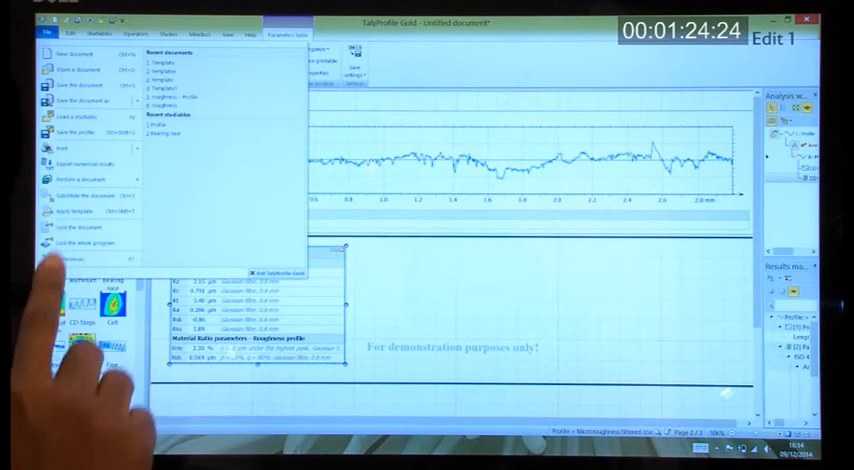
# - Save the roughness analysis document as a template via Save As
pyautogui.click(76, 96)
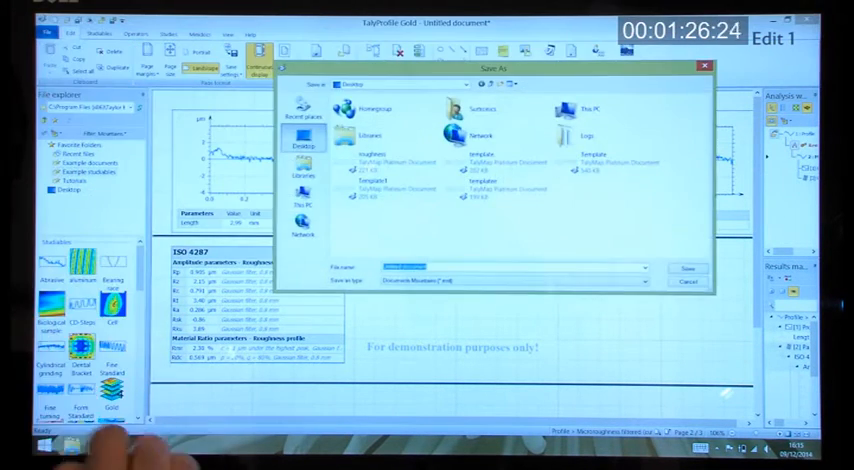
pyautogui.click(688, 268)
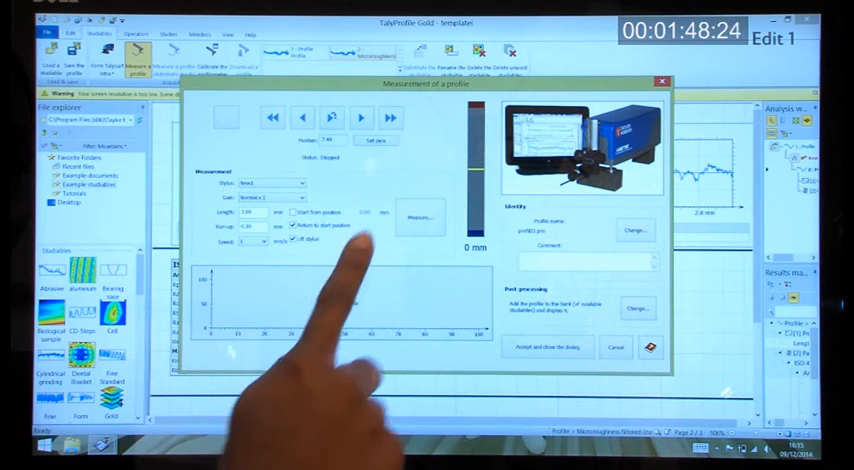
# - Start acquiring a new profile from the measurement dialog
pyautogui.click(420, 218)
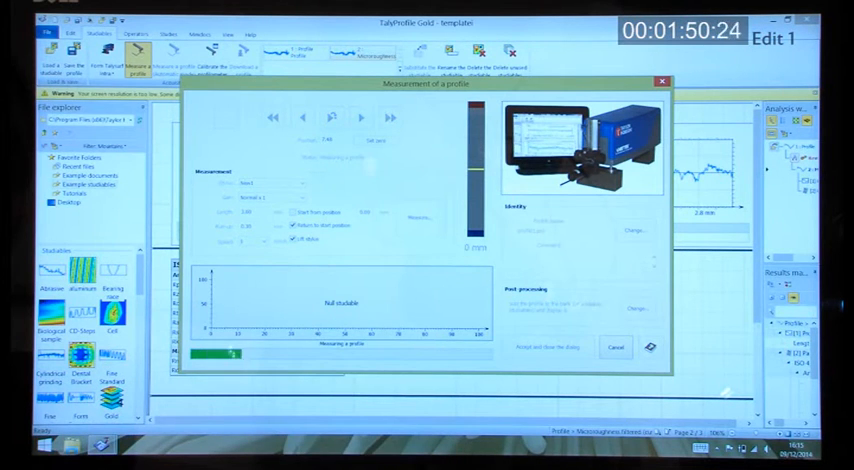